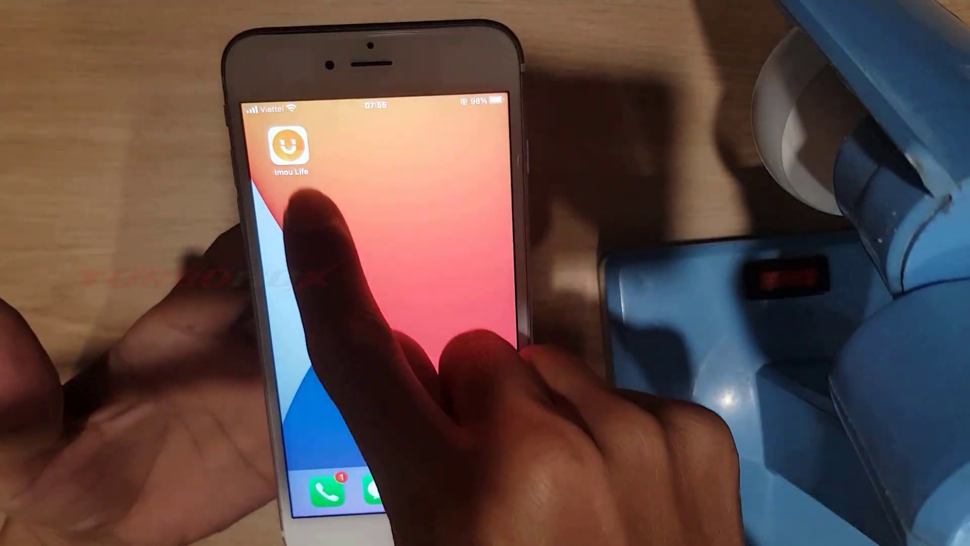
Step: Launch Imou Life and begin adding a device manually from My Home
left_click(289, 146)
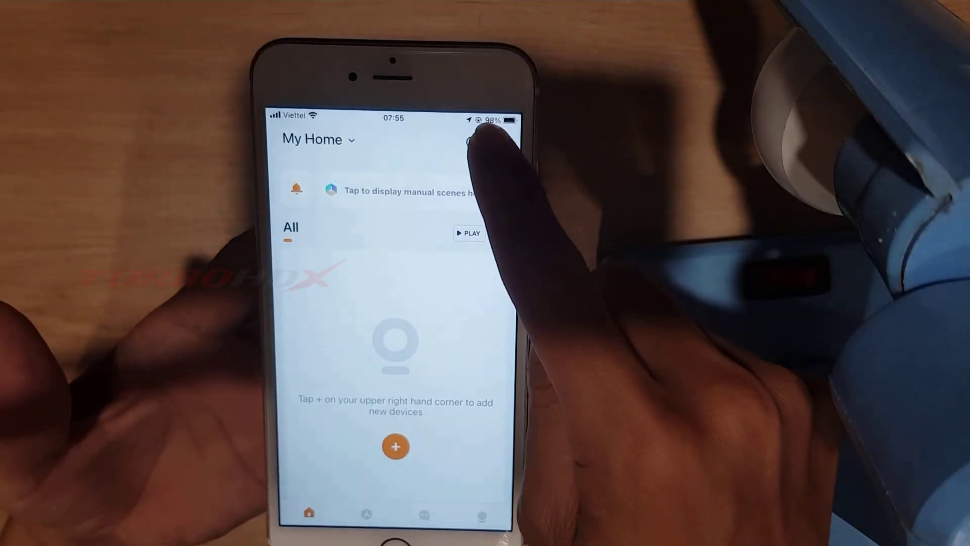
left_click(501, 139)
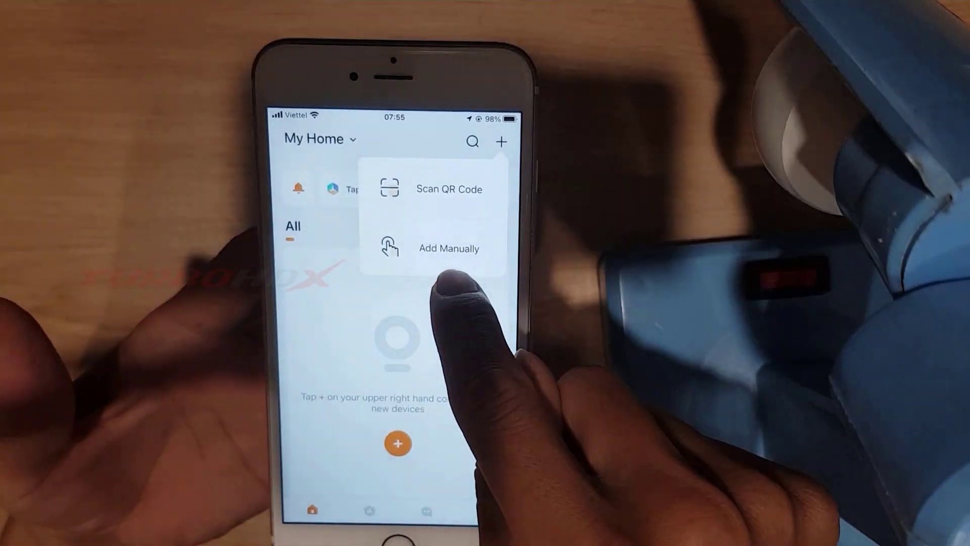
left_click(448, 249)
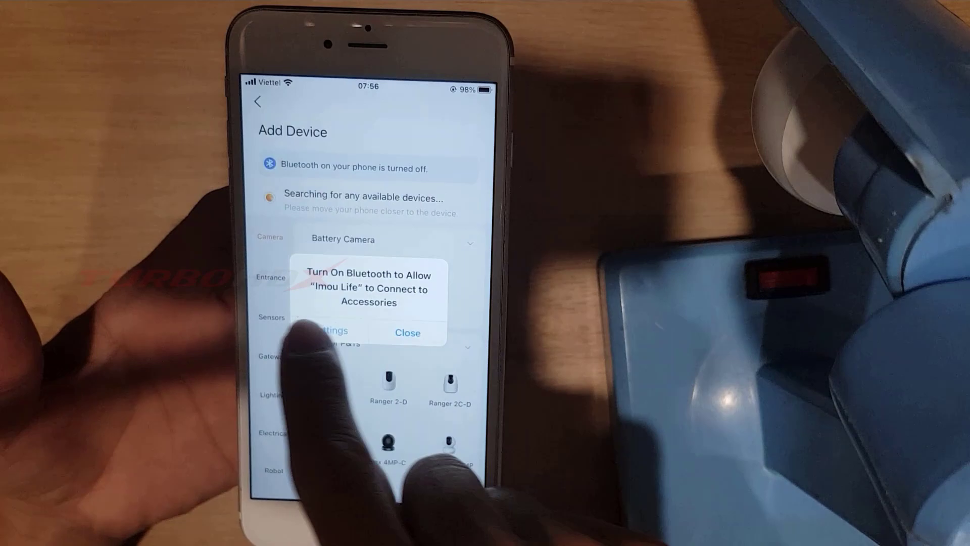
Step: Dismiss the Bluetooth-off alert and switch Bluetooth on in Control Center
left_click(407, 333)
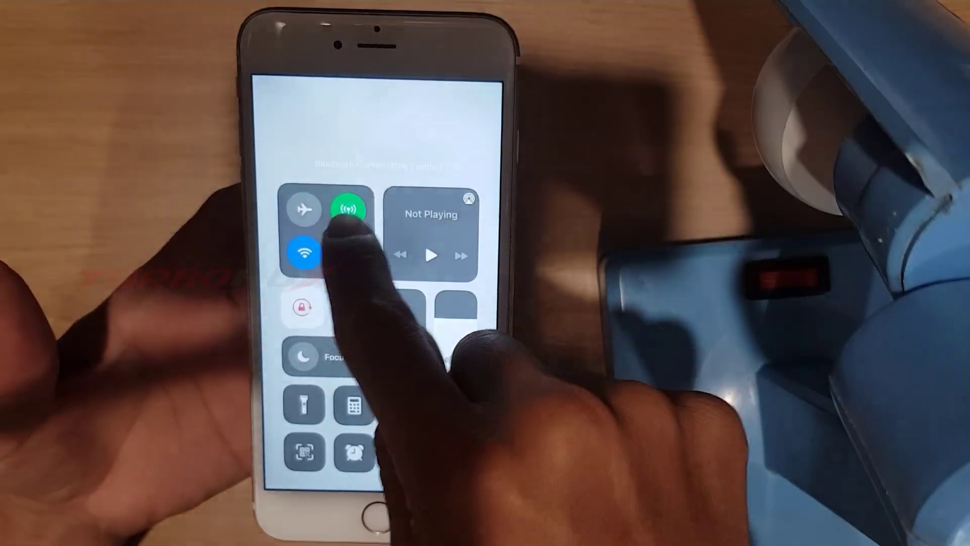
left_click(349, 208)
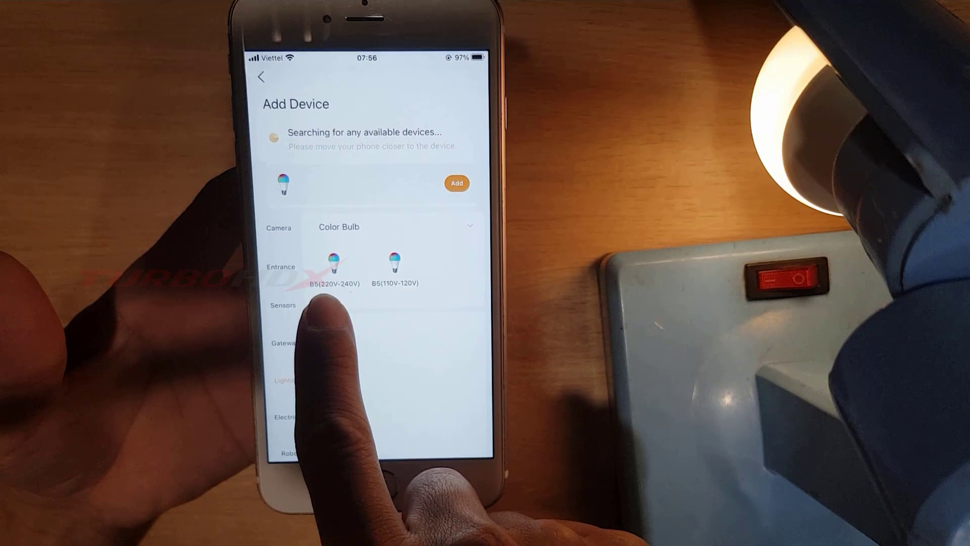
Step: Select the B5(220V-240V) bulb, confirm Wi-Fi credentials, and continue through Bluetooth and flicker checks
left_click(395, 264)
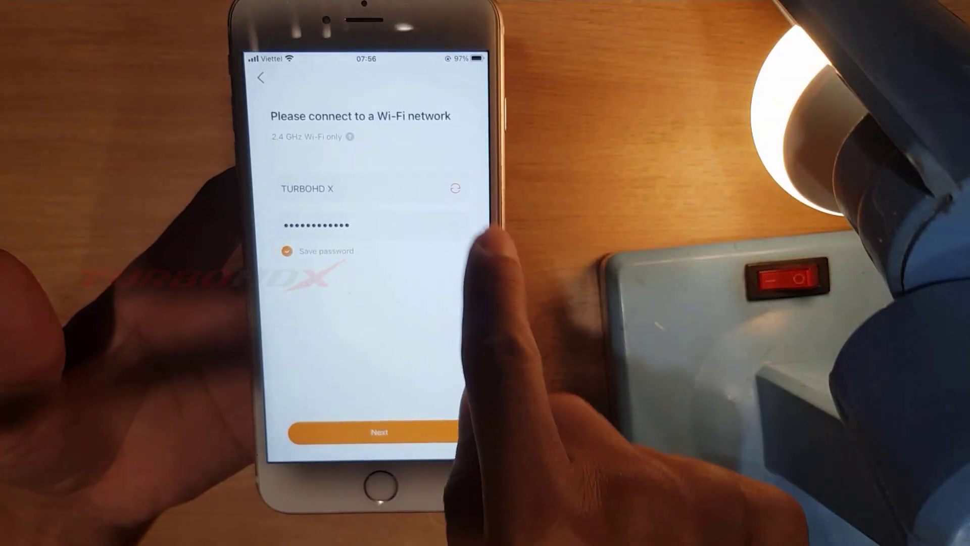
left_click(378, 432)
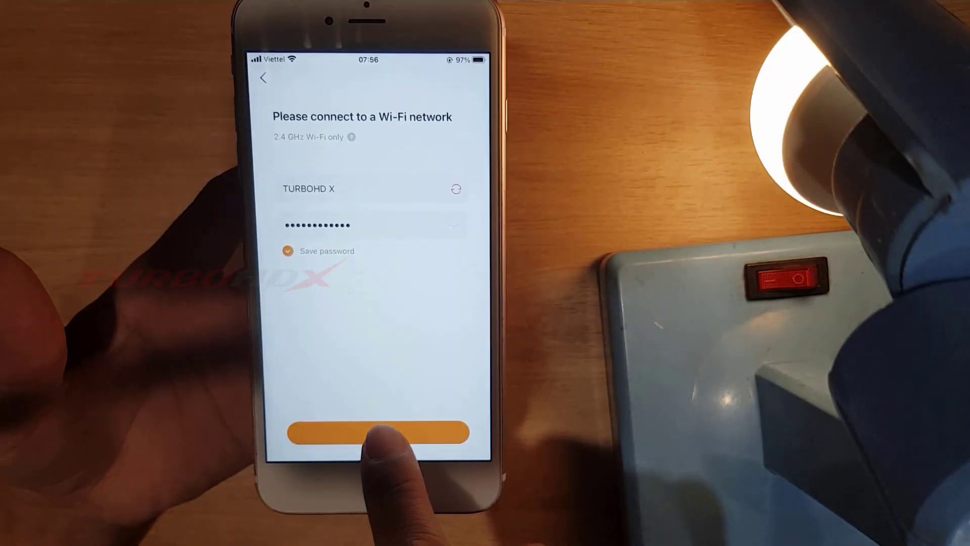
left_click(377, 432)
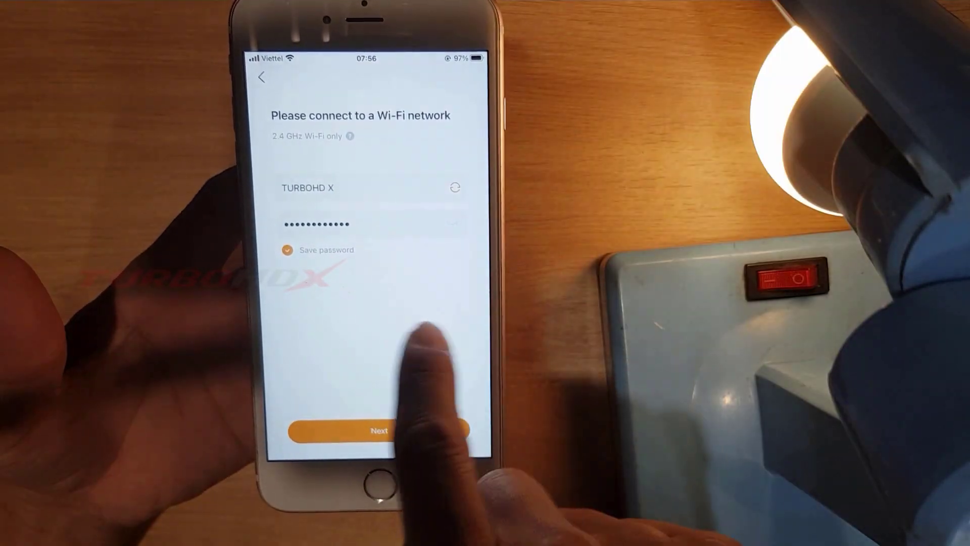
left_click(373, 431)
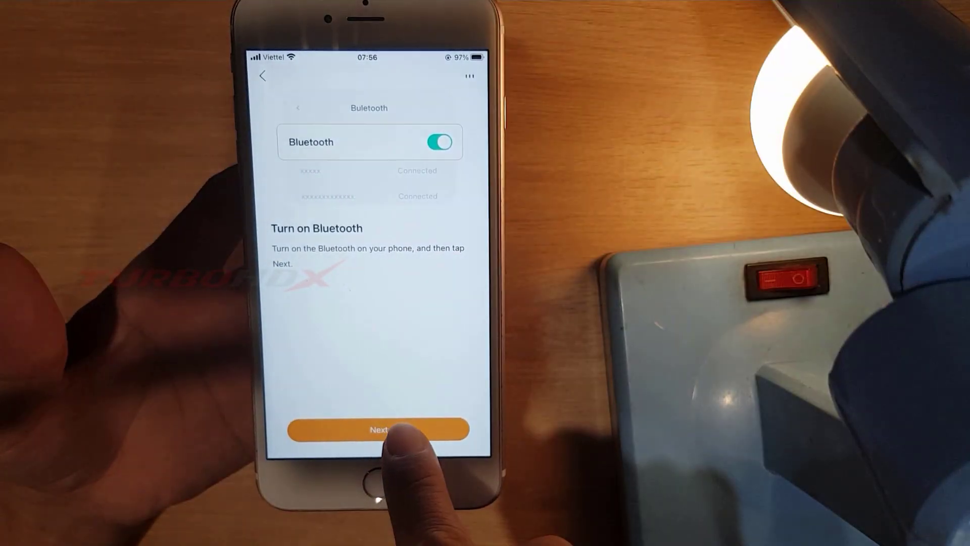
left_click(377, 429)
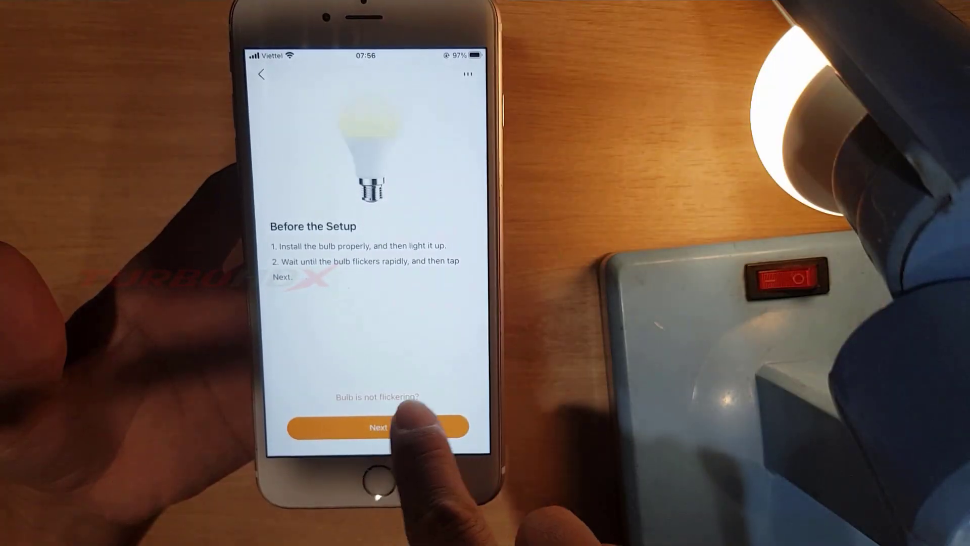
left_click(377, 427)
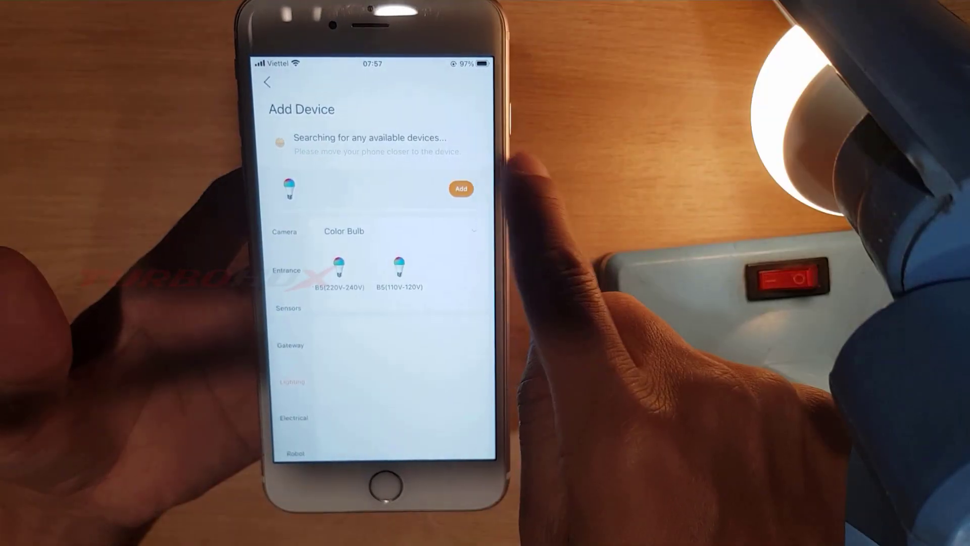
Step: Add detected bulb DAP0274, confirm Wi-Fi for pairing, and continue once it connects to the cloud
left_click(461, 189)
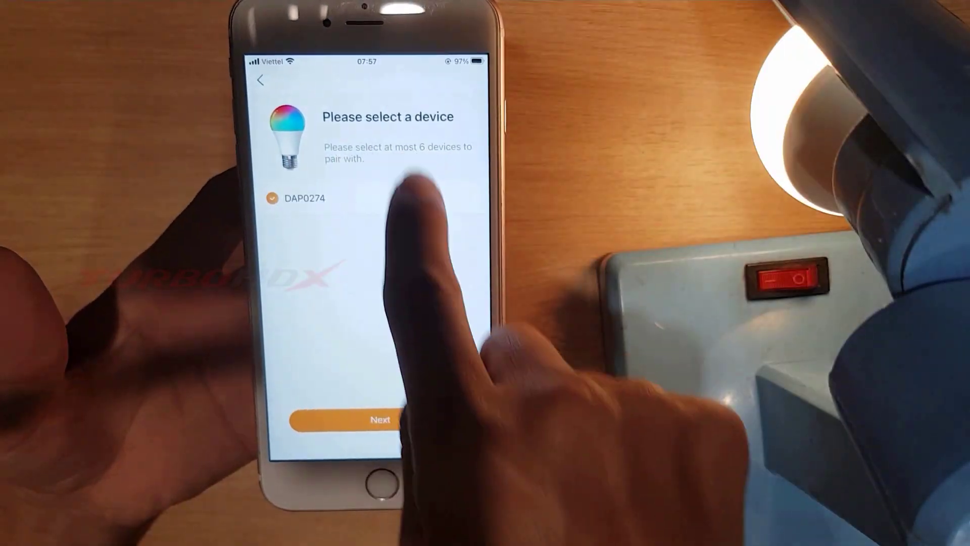
left_click(381, 419)
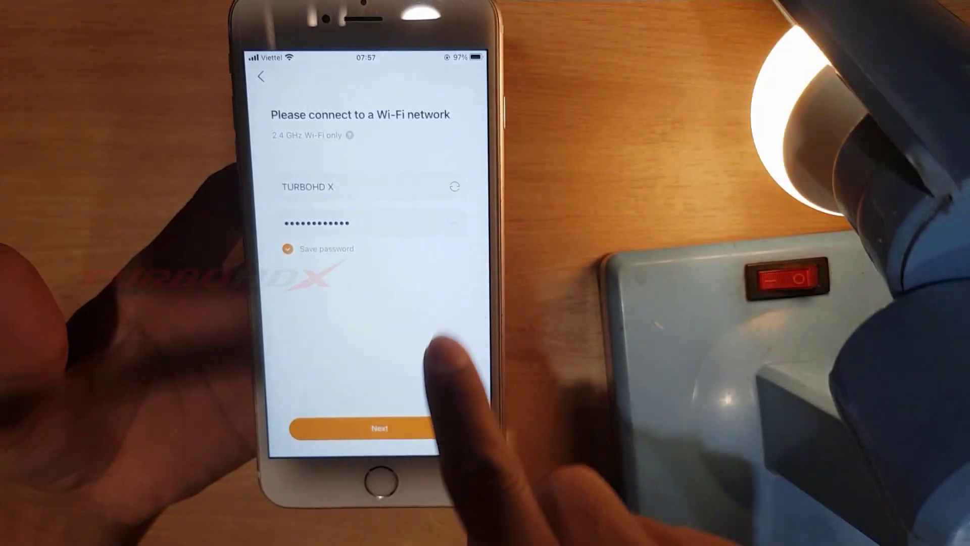
left_click(374, 428)
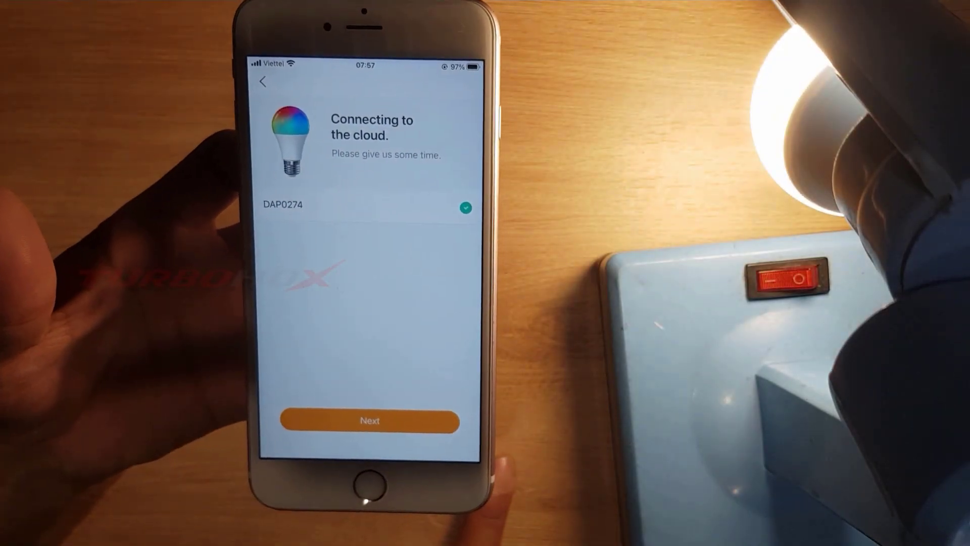
left_click(368, 417)
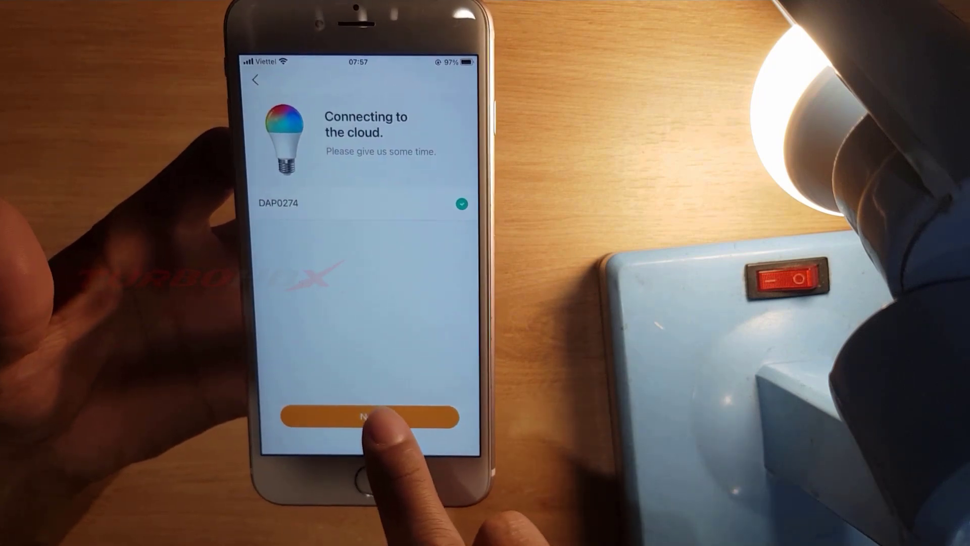
left_click(370, 418)
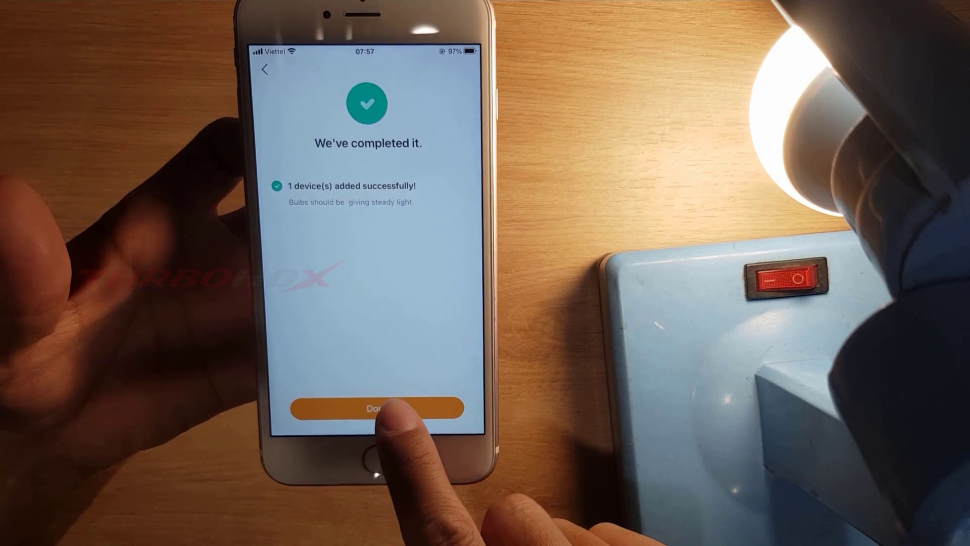
Step: Finish setup, switch the B5(220V-240V)-0274 bulb on and enter its lighting controls
left_click(376, 408)
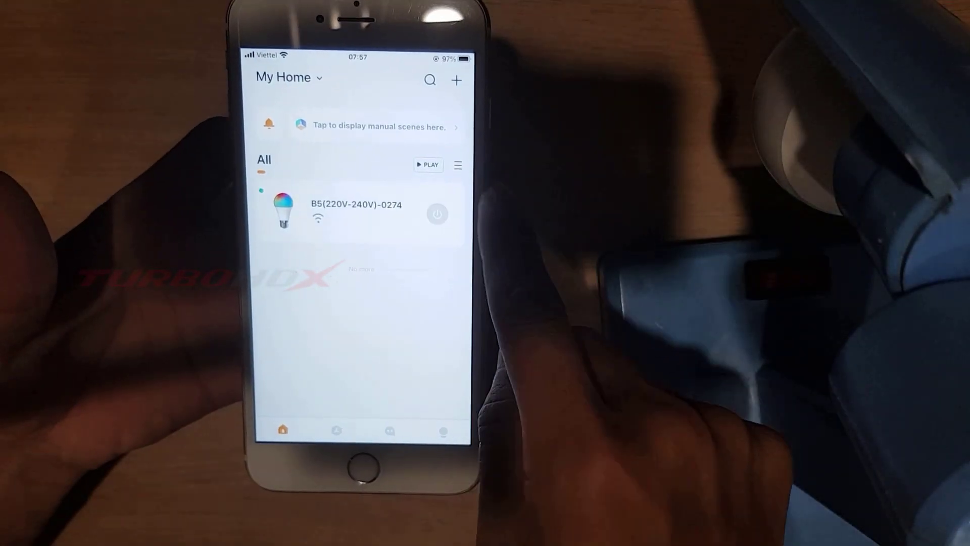
left_click(439, 210)
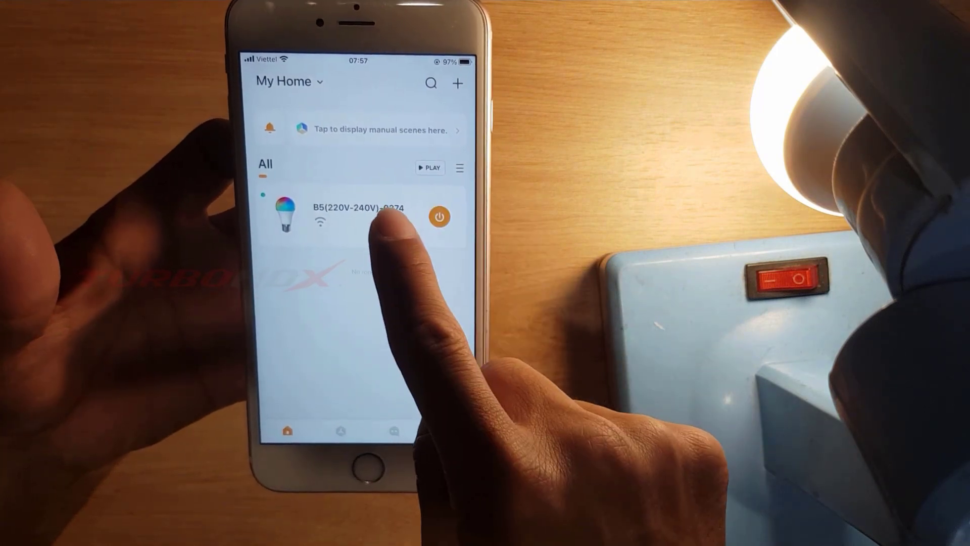
left_click(356, 217)
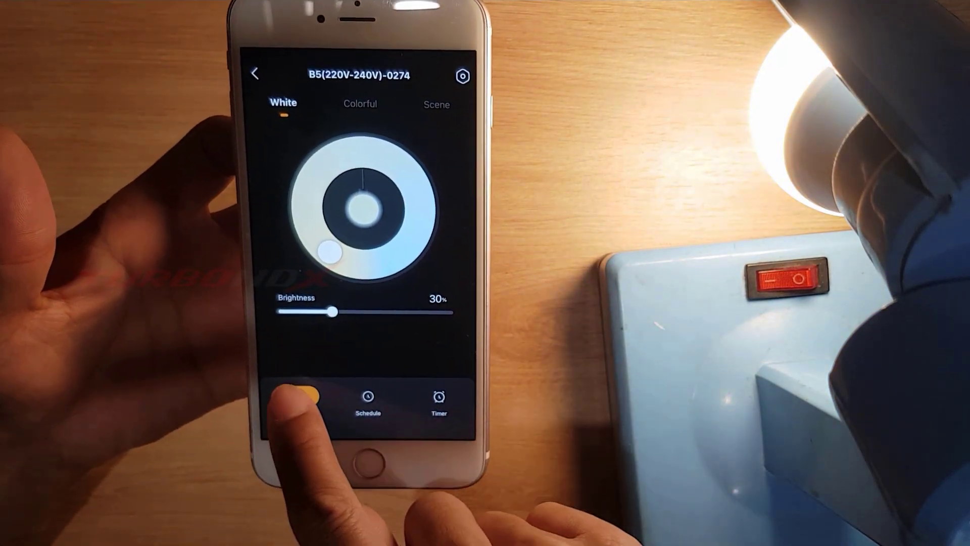
Step: Light the bulb purple in Colorful mode, then move to the Scene presets showing Daytime
left_click(297, 396)
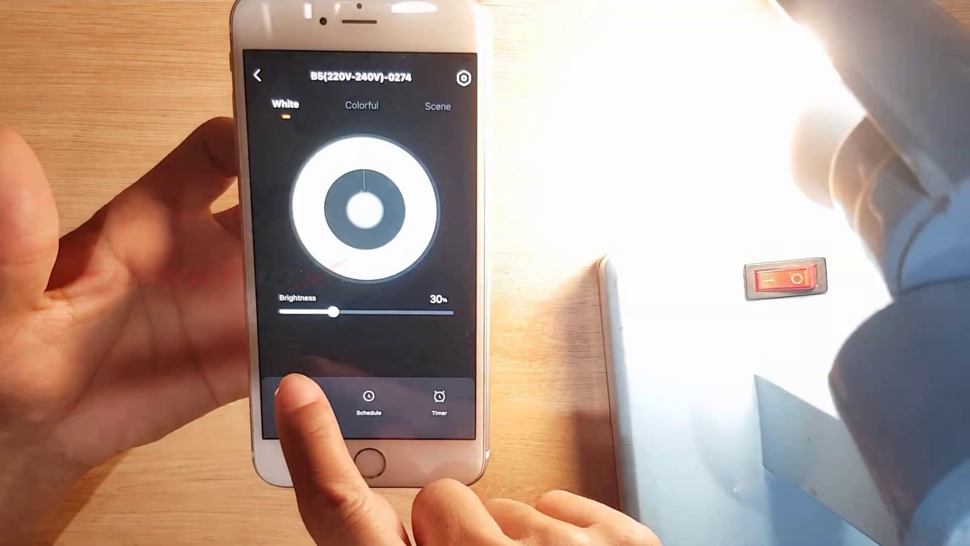
left_click(362, 106)
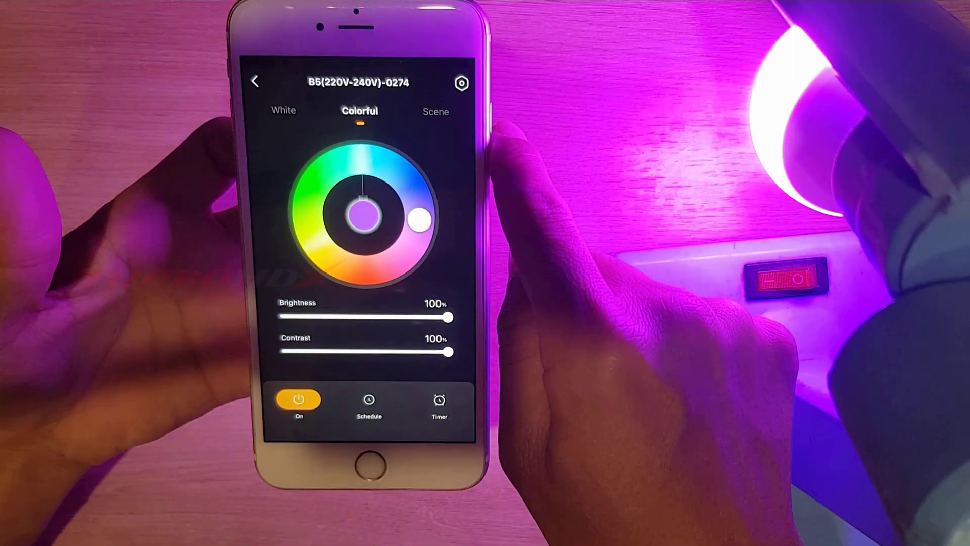
left_click(433, 109)
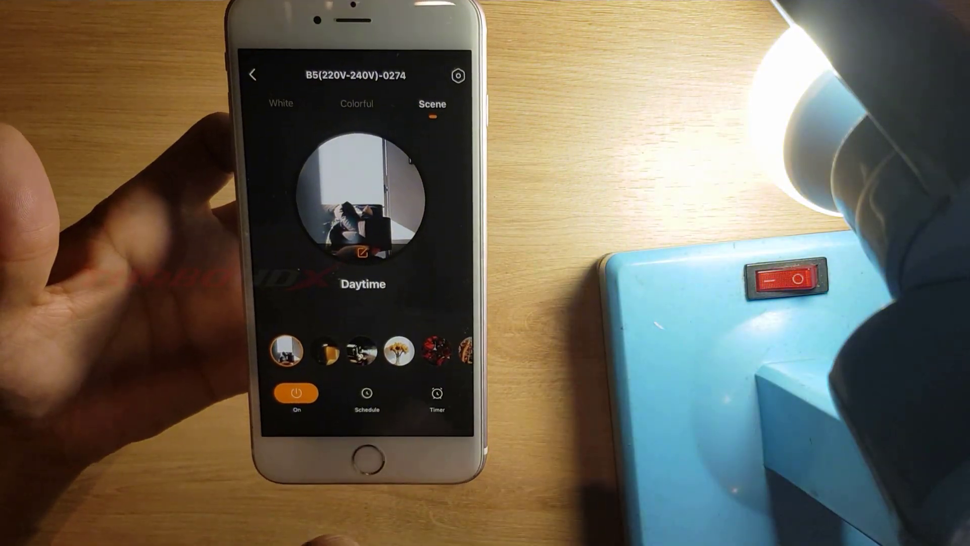
Step: Apply the Romance and Wake up scenes, return to My Home and switch the bulb off
left_click(362, 354)
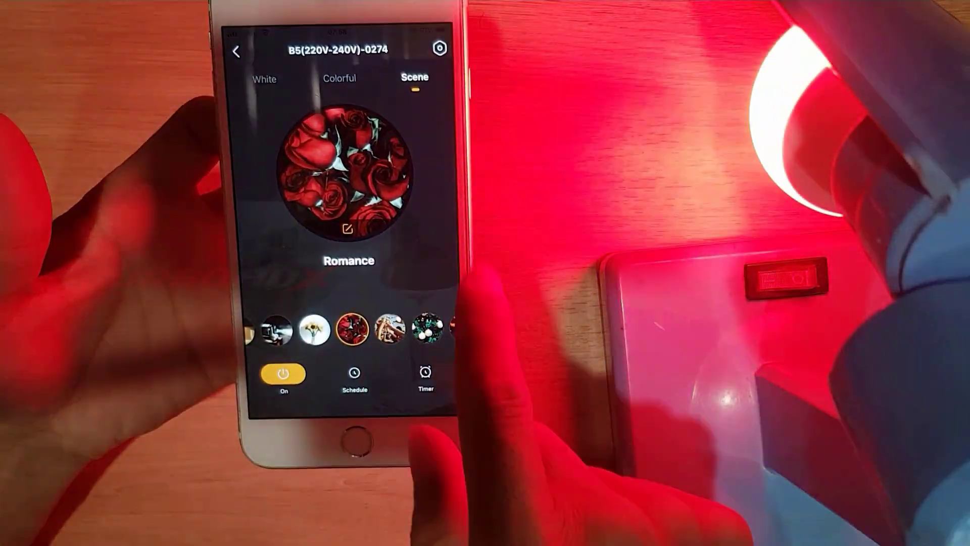
left_click(350, 328)
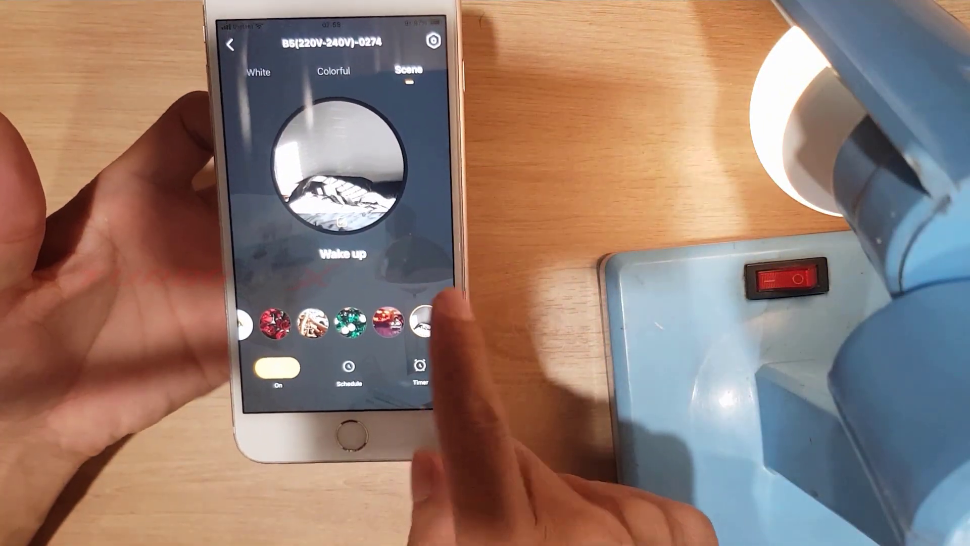
left_click(349, 368)
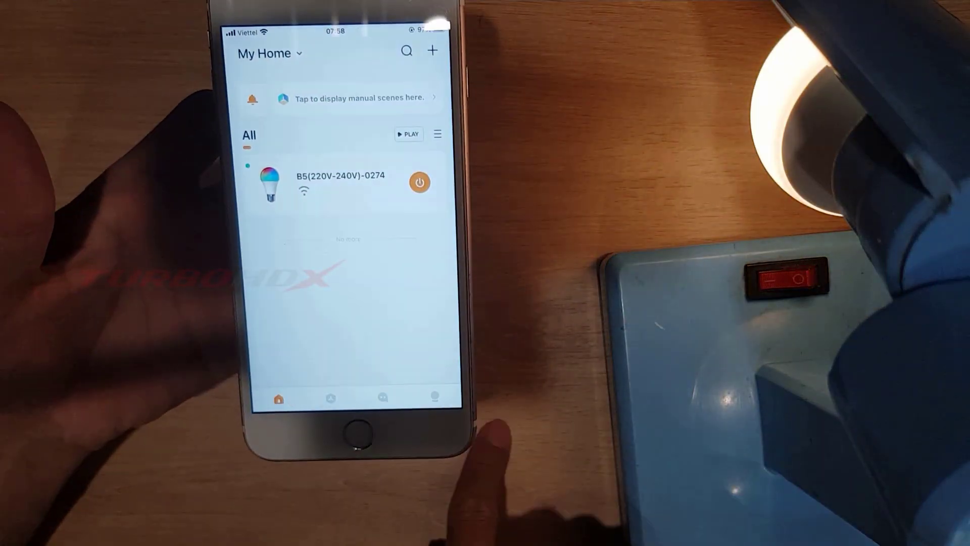
left_click(421, 182)
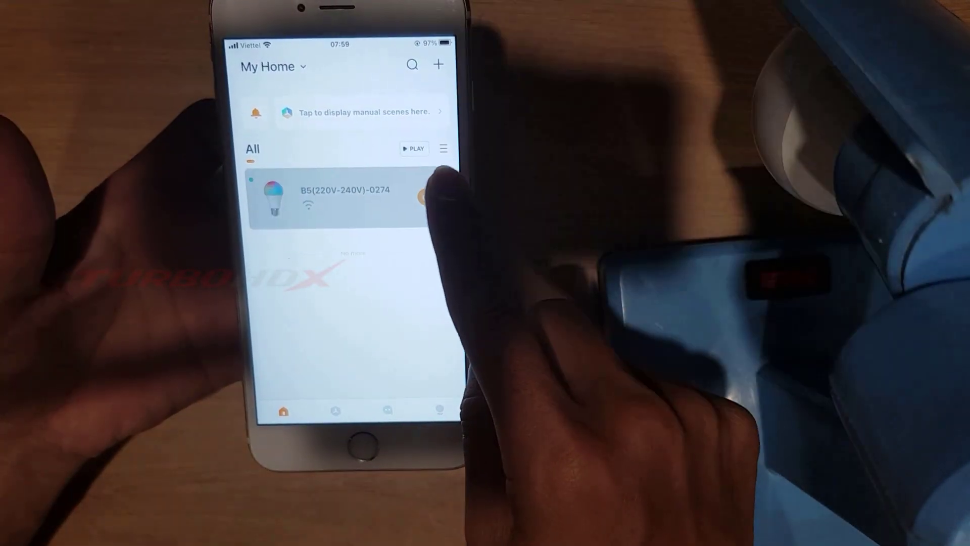